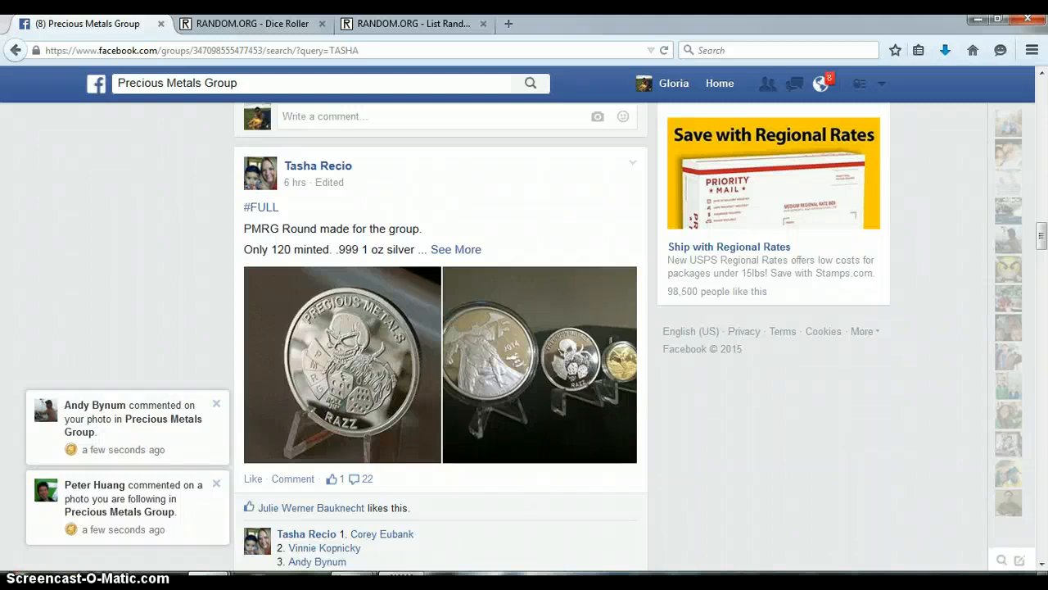
Highlight all ten lines of the numbered name list in the group comment
scroll("down", 3)
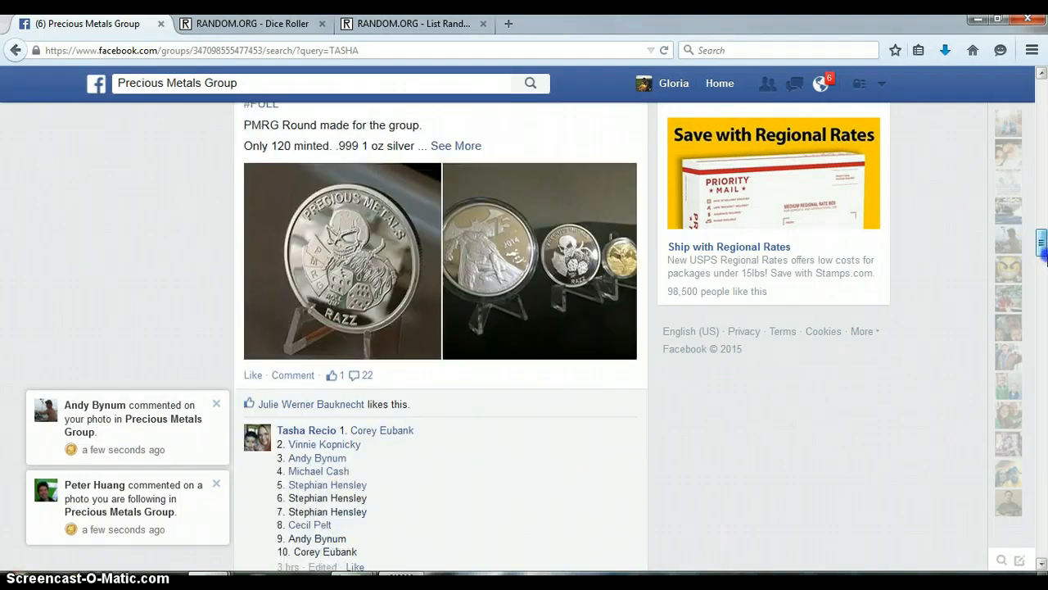
scroll("down", 3)
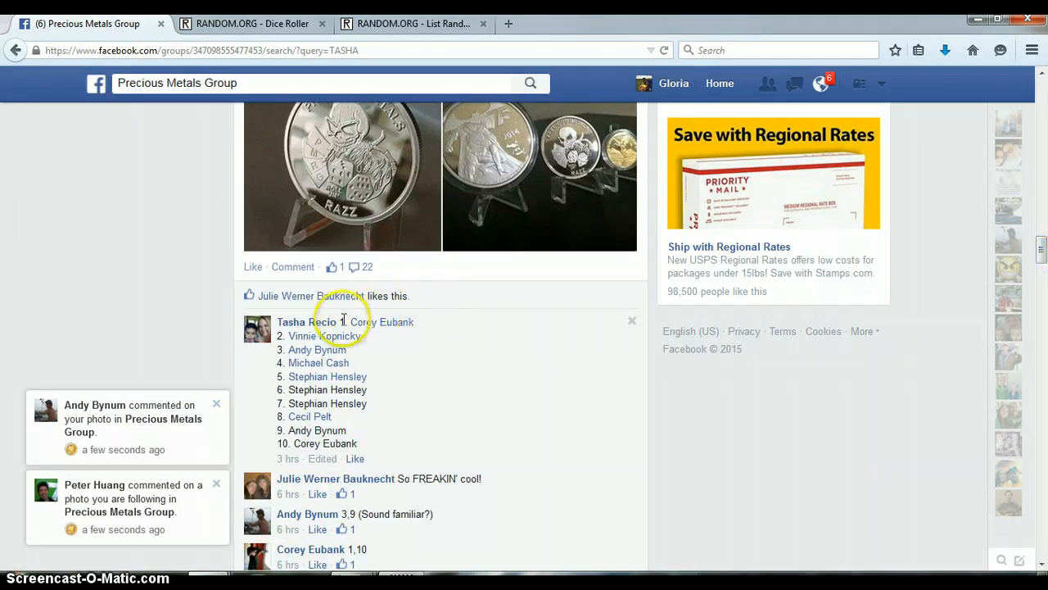
left_click_drag(344, 321, 380, 423)
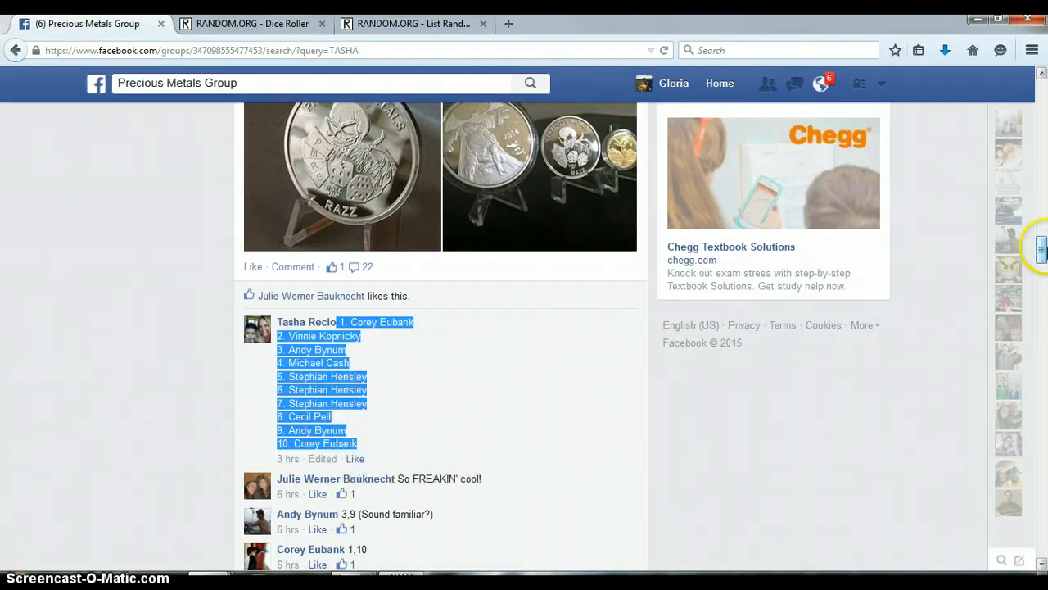
scroll("down", 3)
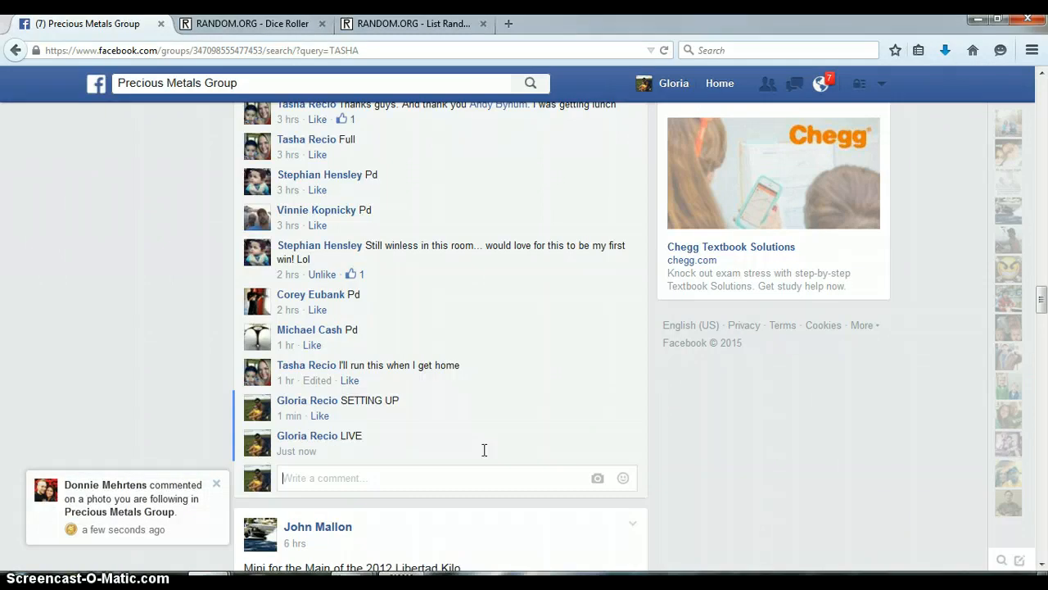
mouse_move(288, 458)
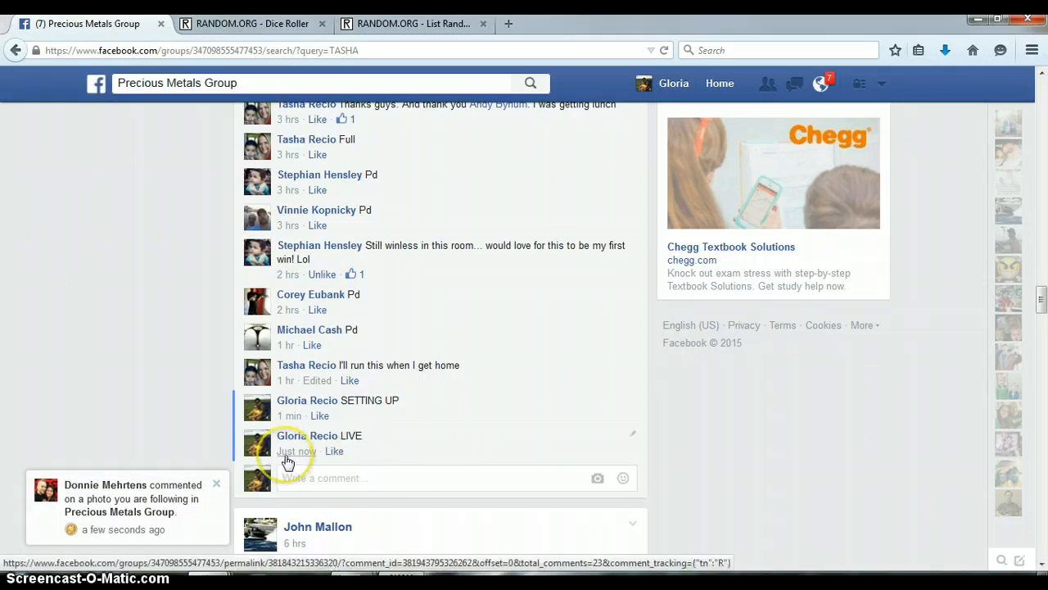
mouse_move(296, 452)
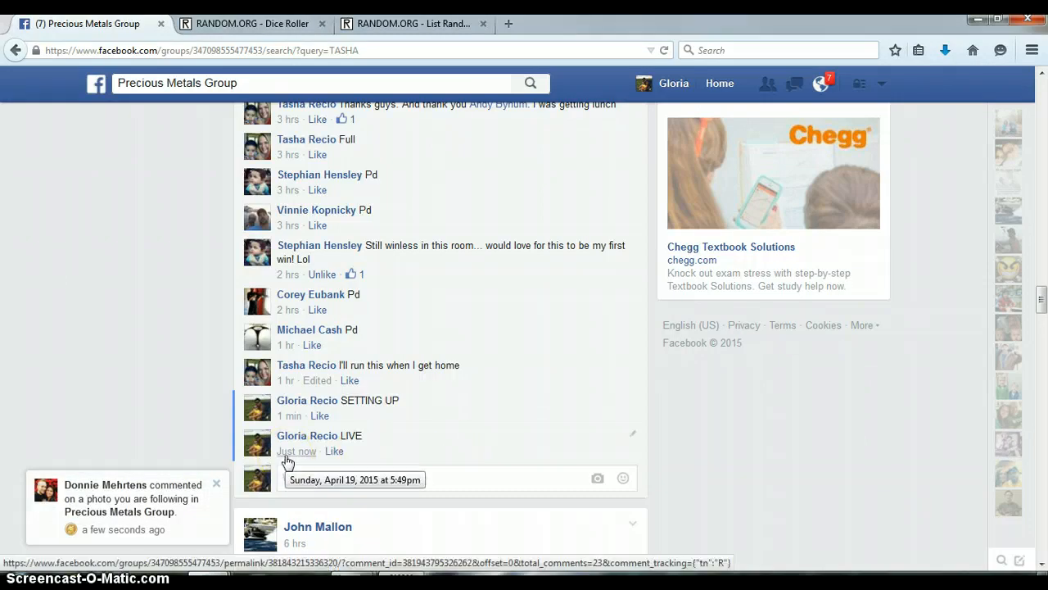
Show Part 1 of the List Randomizer holding the ten pasted names
left_click(412, 23)
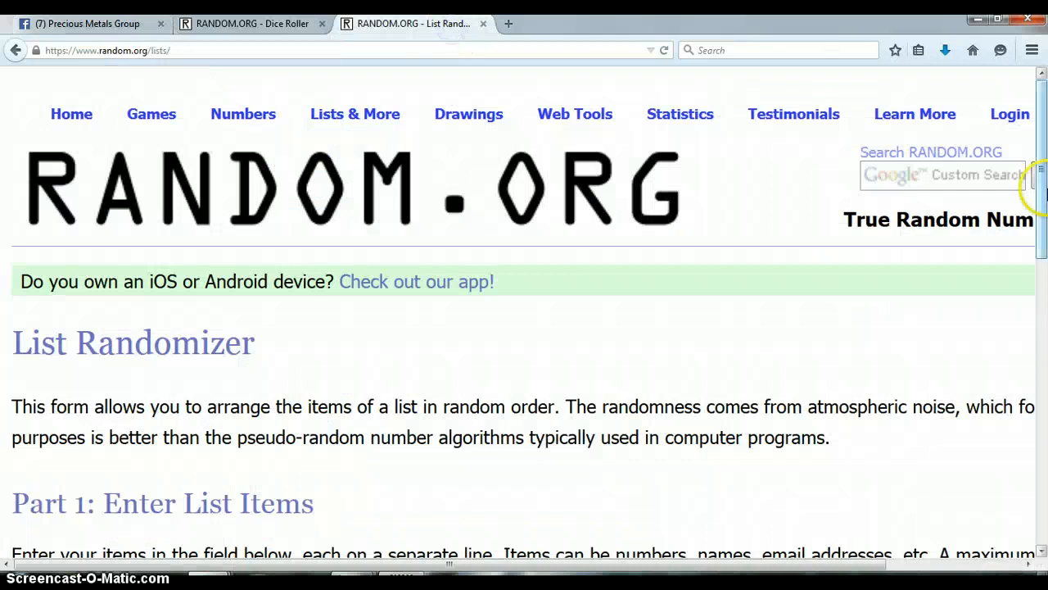
scroll("down", 3)
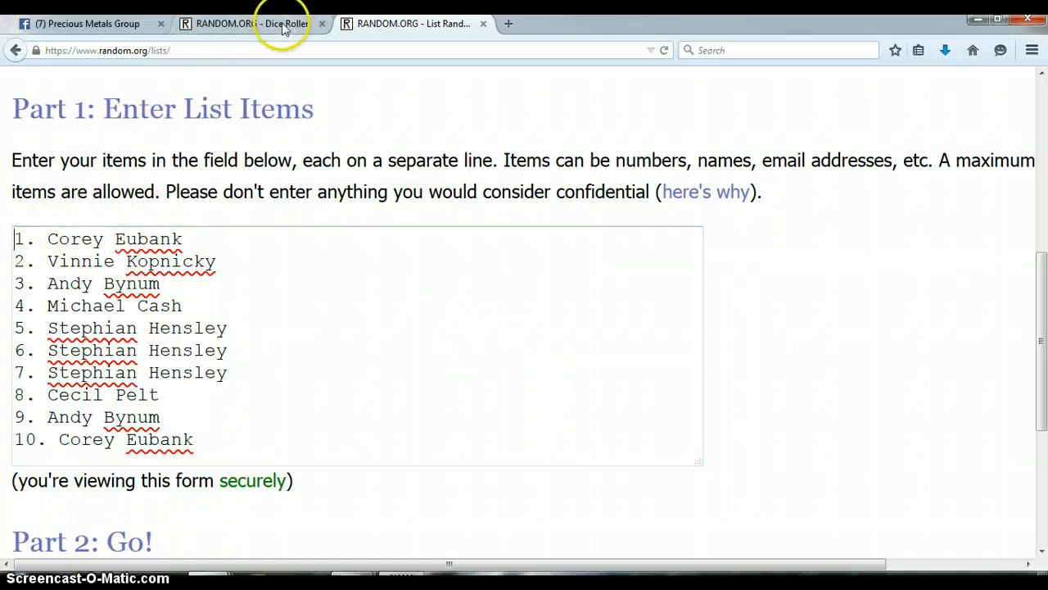
Roll two dice in the Dice Roller (four and five) and return to the name list
left_click(253, 23)
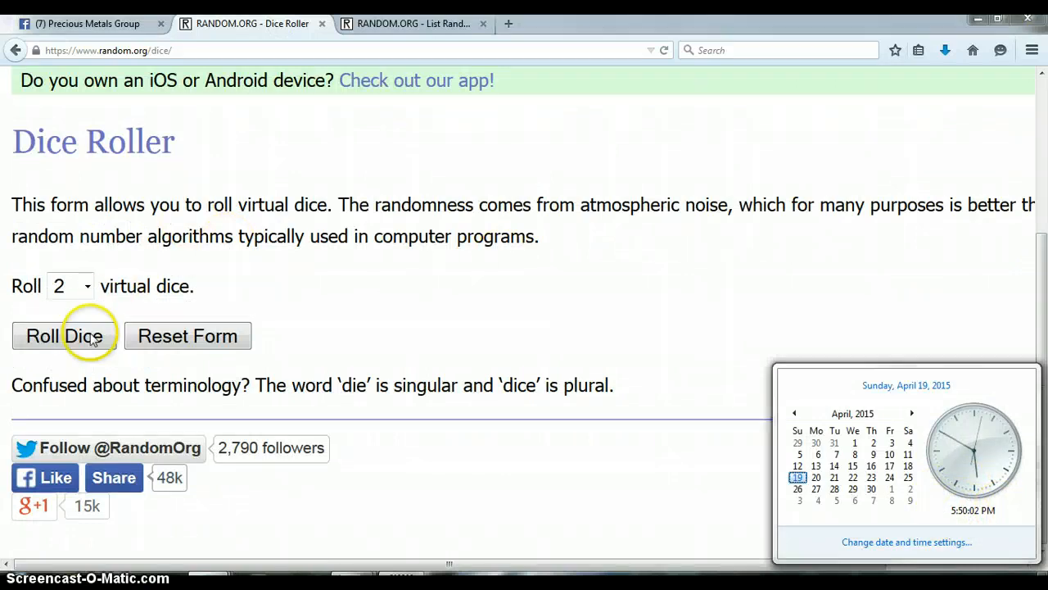
left_click(64, 335)
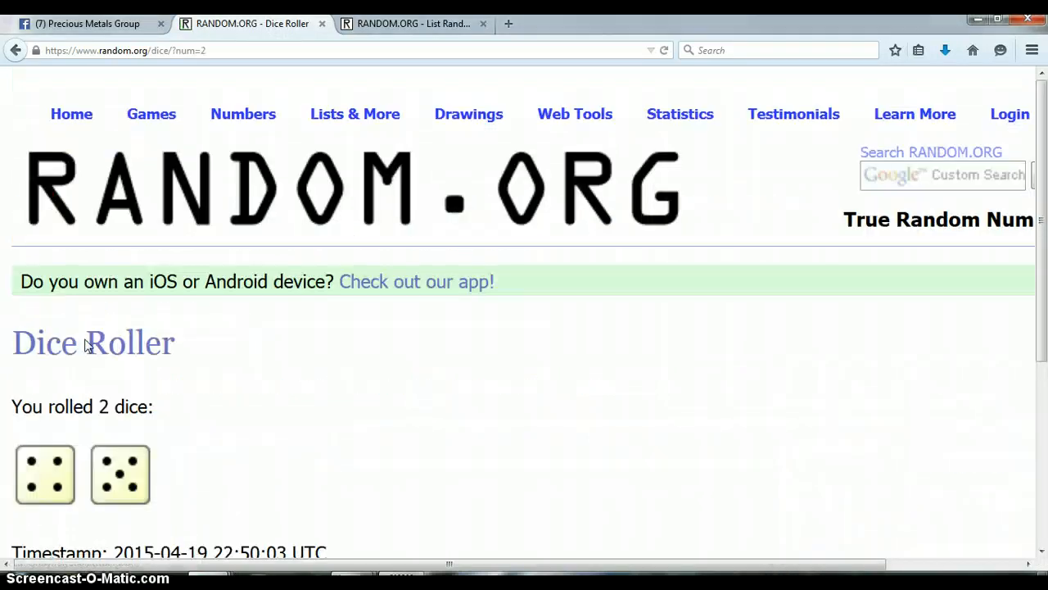
left_click(412, 23)
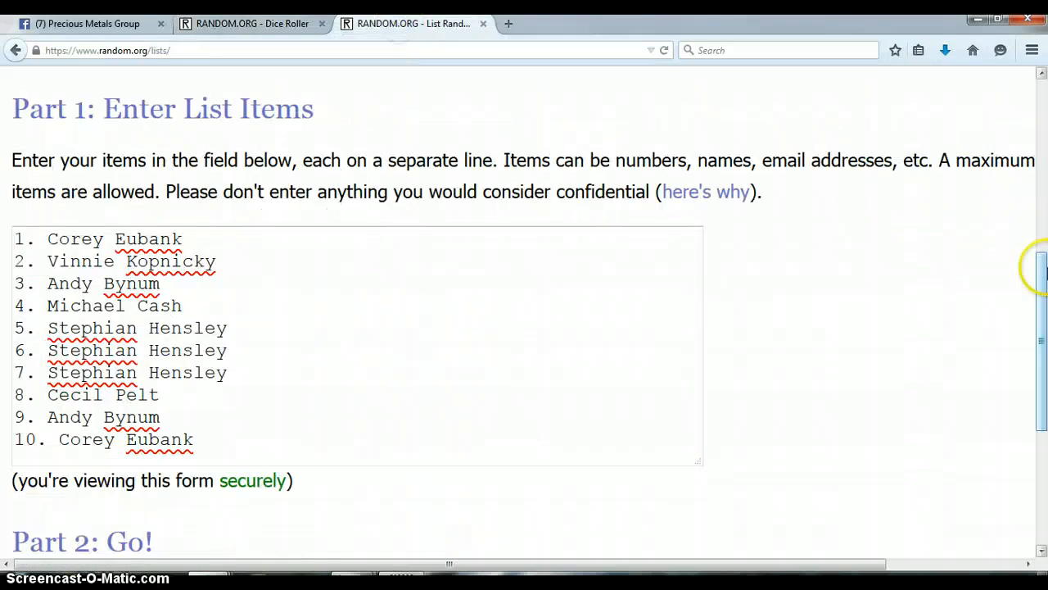
Check the clock and shuffle the ten-name list through its first five randomizations
scroll("down", 3)
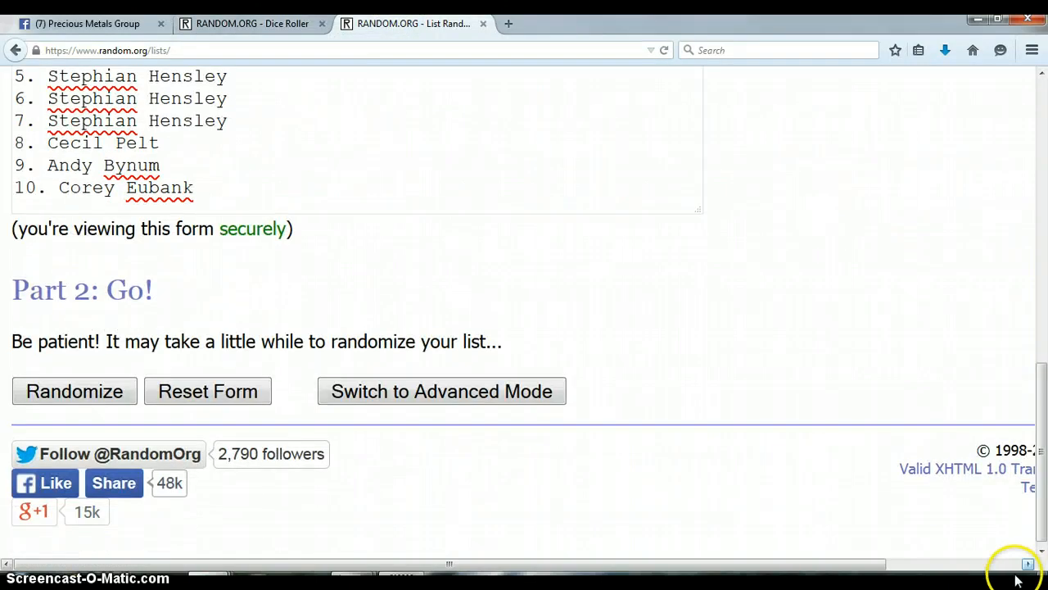
left_click(1016, 570)
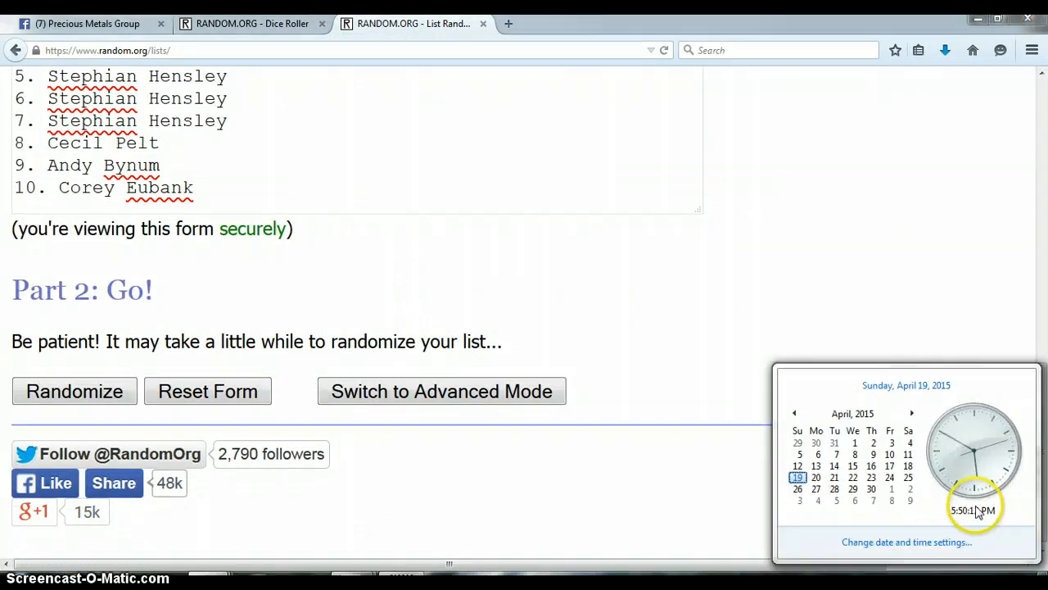
left_click(74, 390)
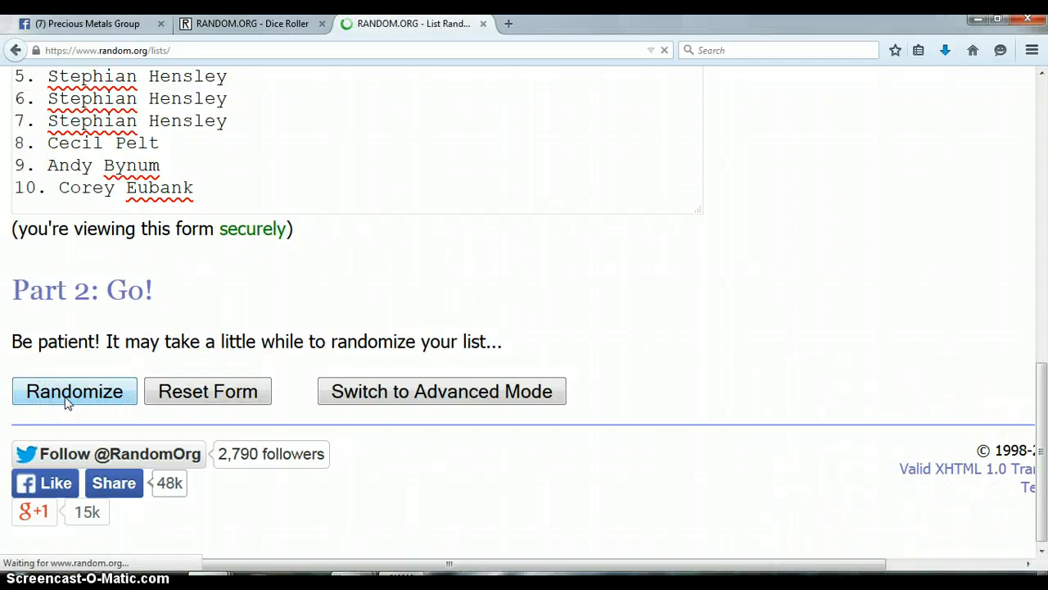
left_click(74, 389)
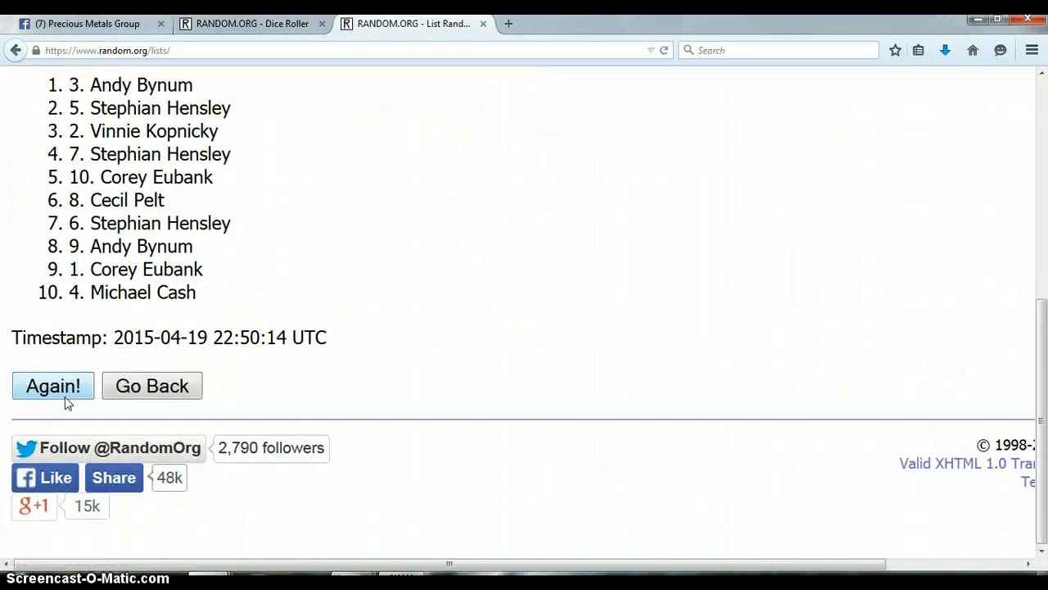
left_click(52, 386)
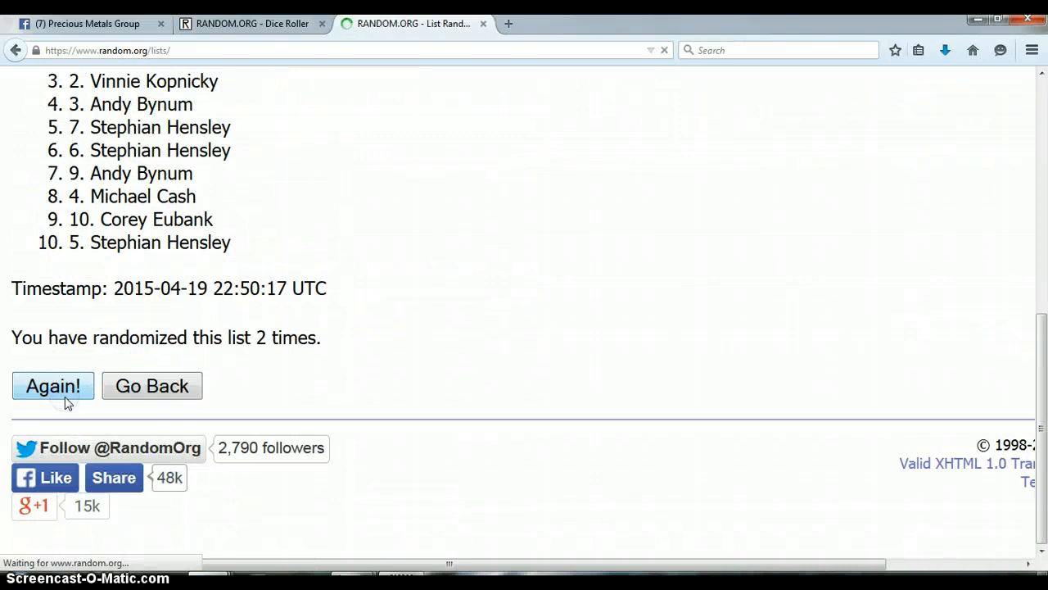
left_click(52, 386)
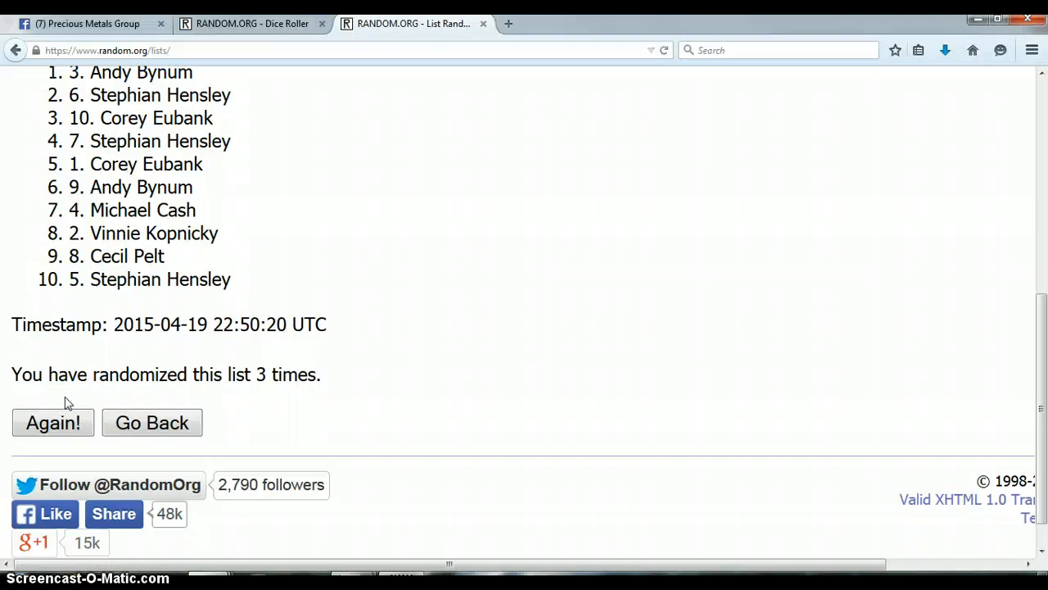
left_click(52, 422)
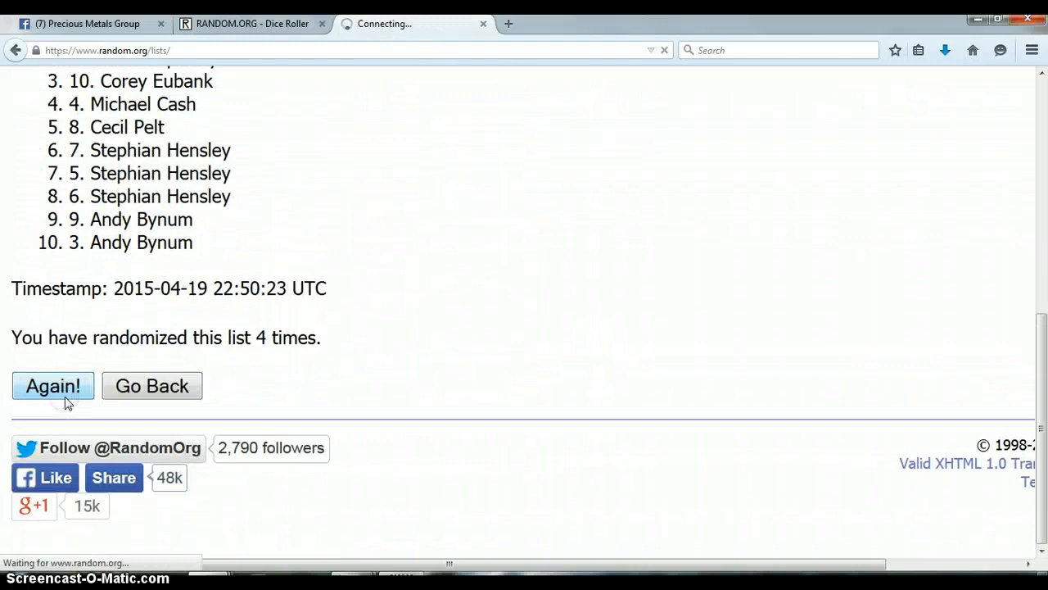
left_click(53, 386)
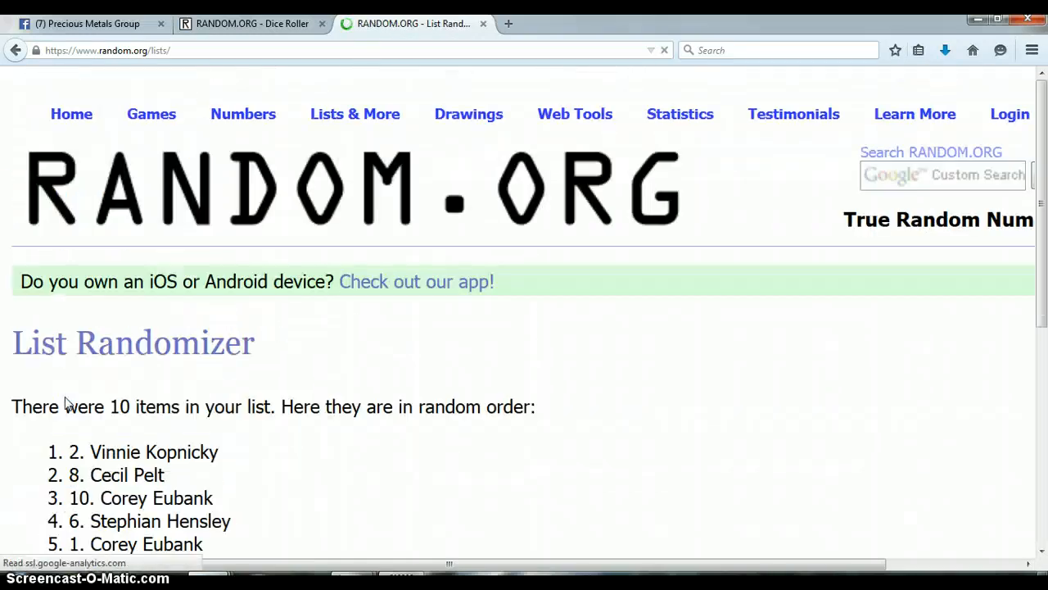
Keep reshuffling until the list reports 9 randomizations, reviewing the dice roll in between
left_click(52, 387)
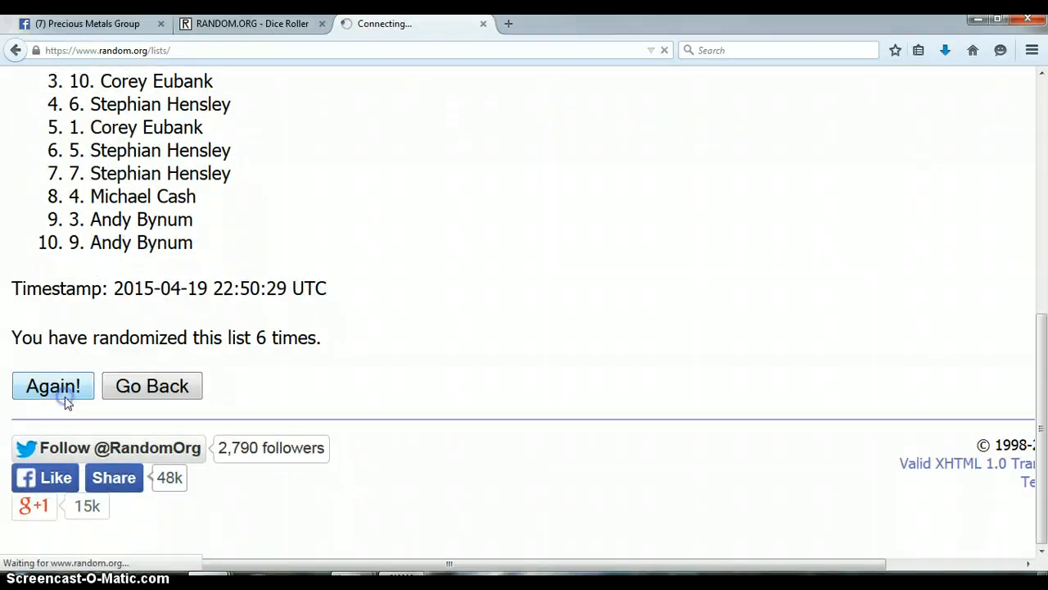
left_click(53, 387)
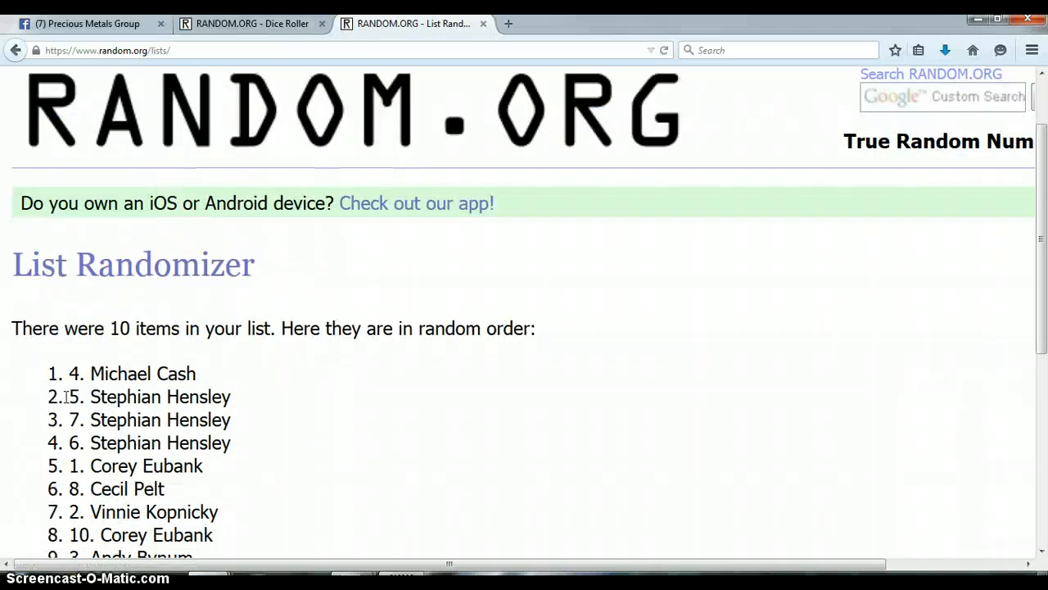
scroll("down", 3)
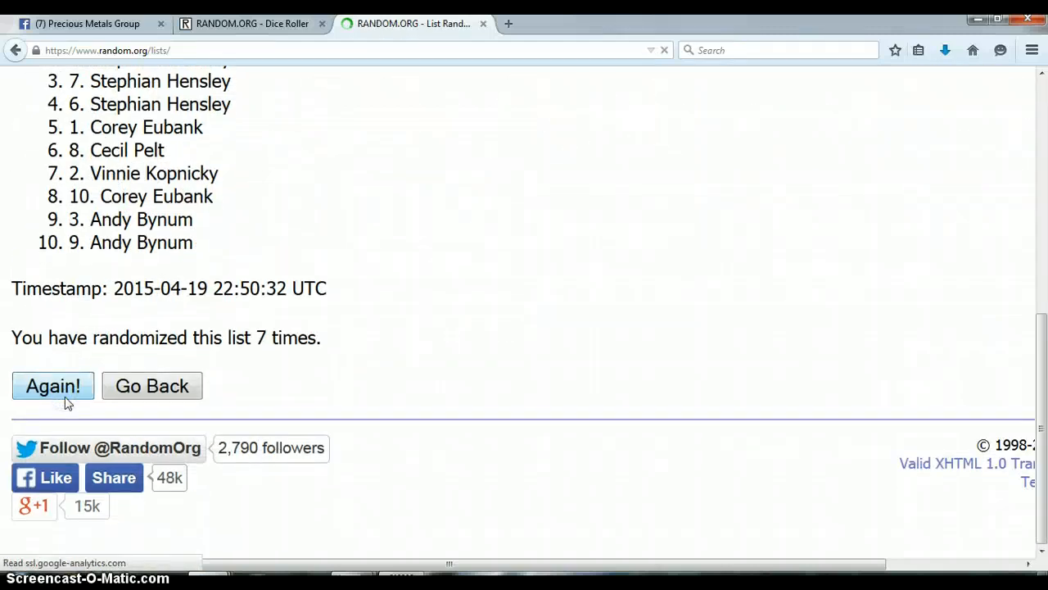
left_click(52, 386)
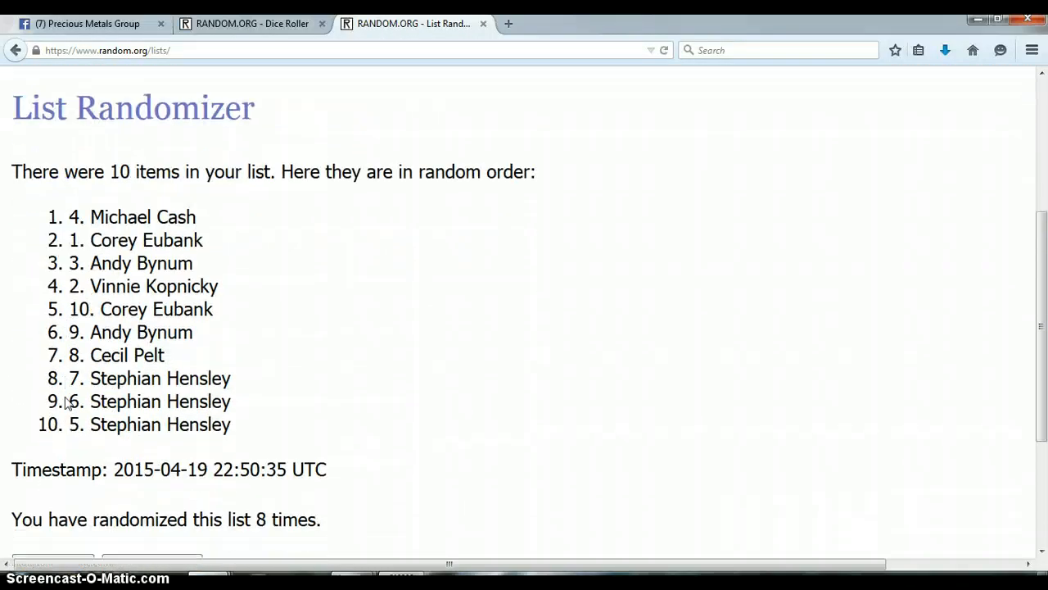
mouse_move(95, 172)
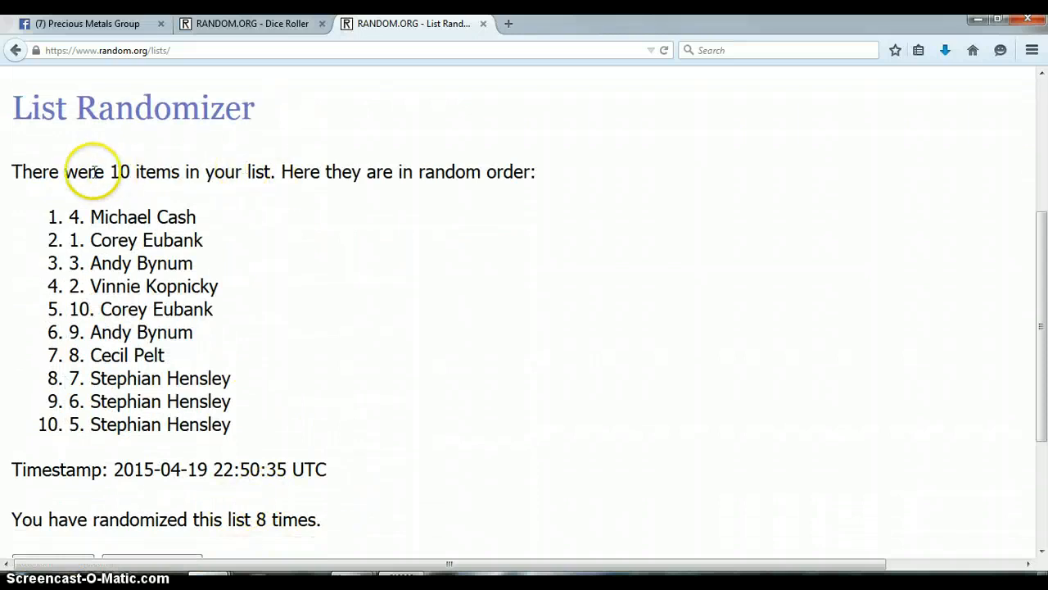
left_click(252, 23)
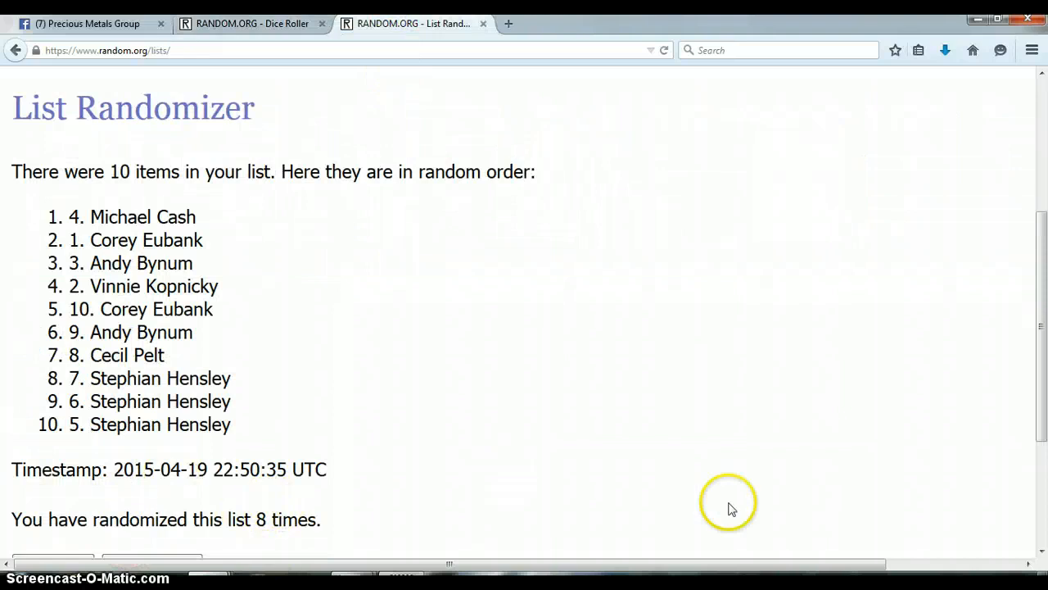
scroll("down", 3)
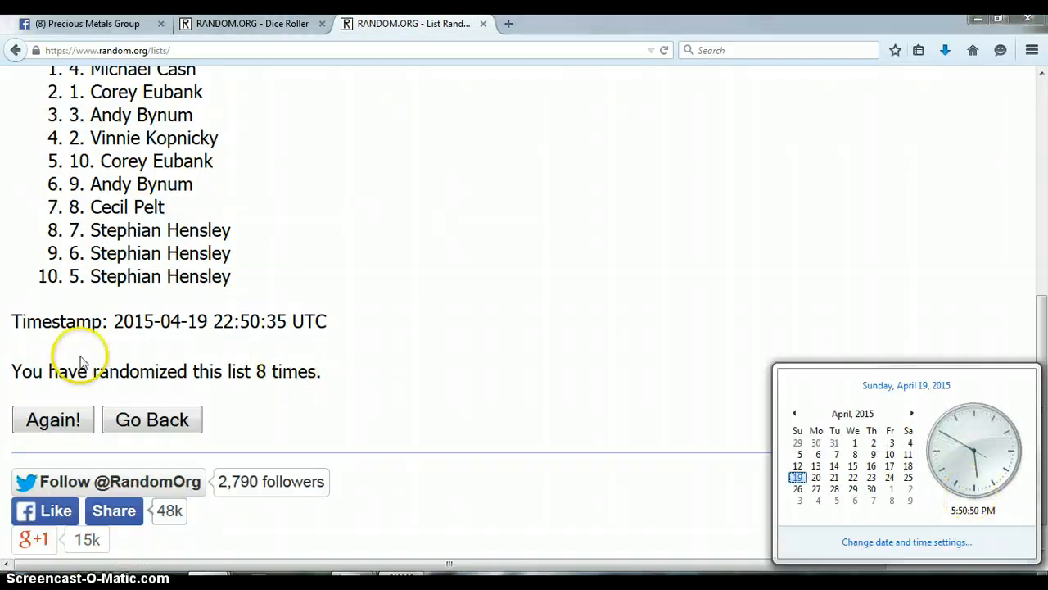
left_click(53, 419)
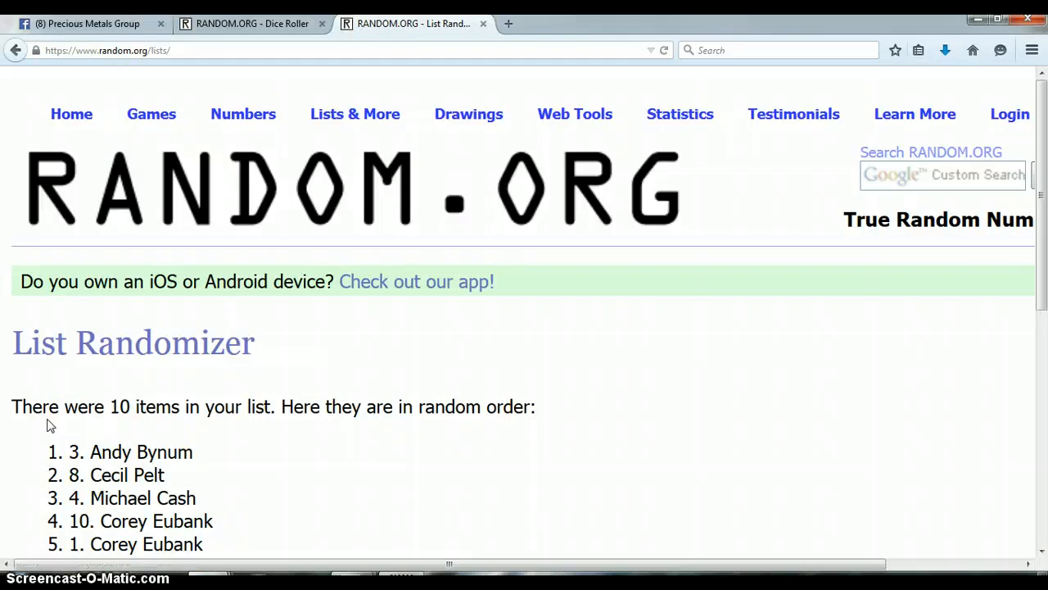
scroll("down", 3)
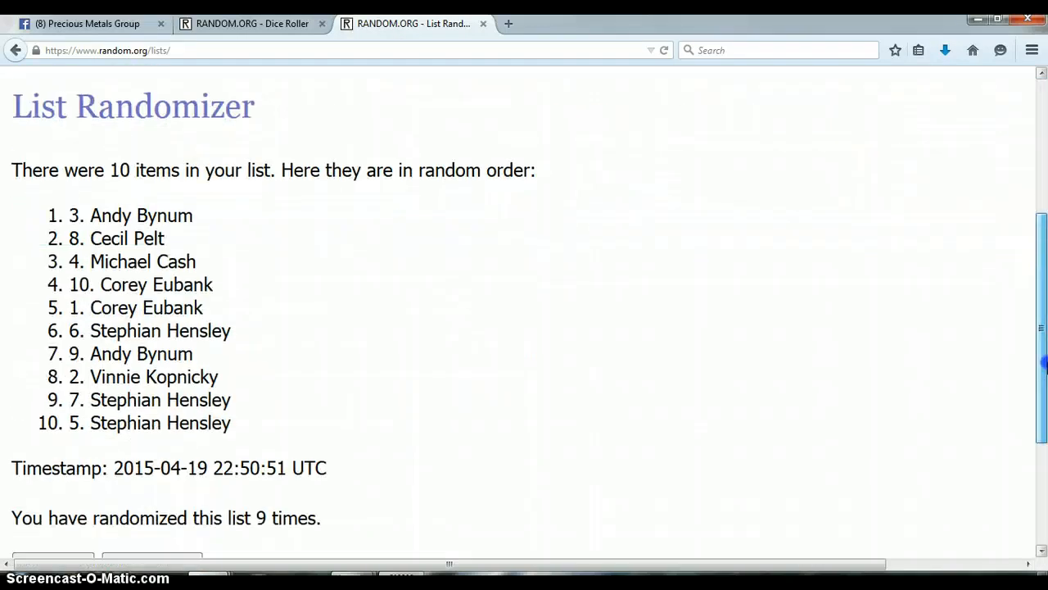
left_click(252, 23)
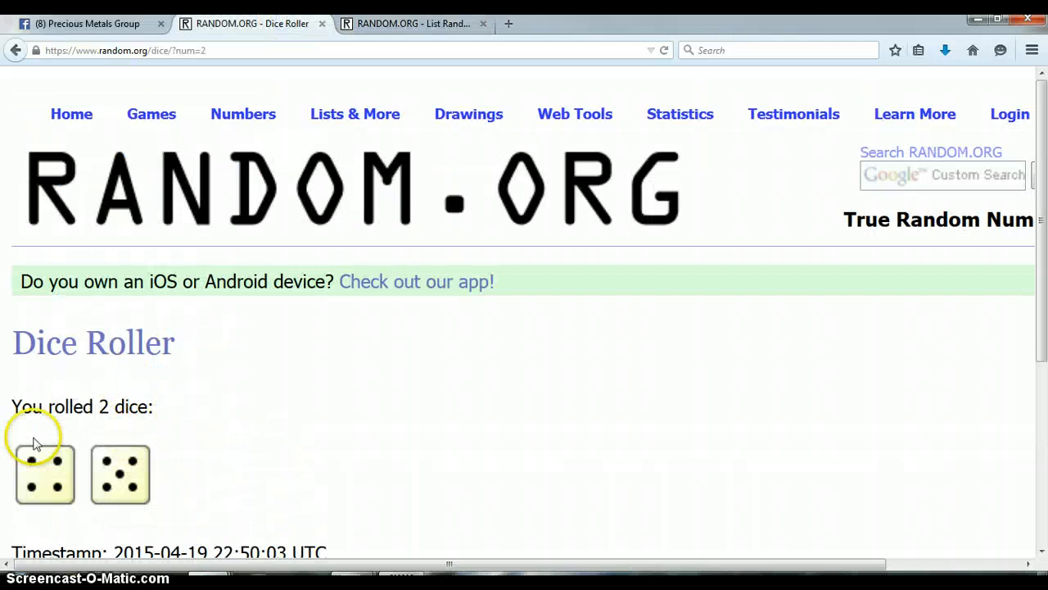
left_click(413, 23)
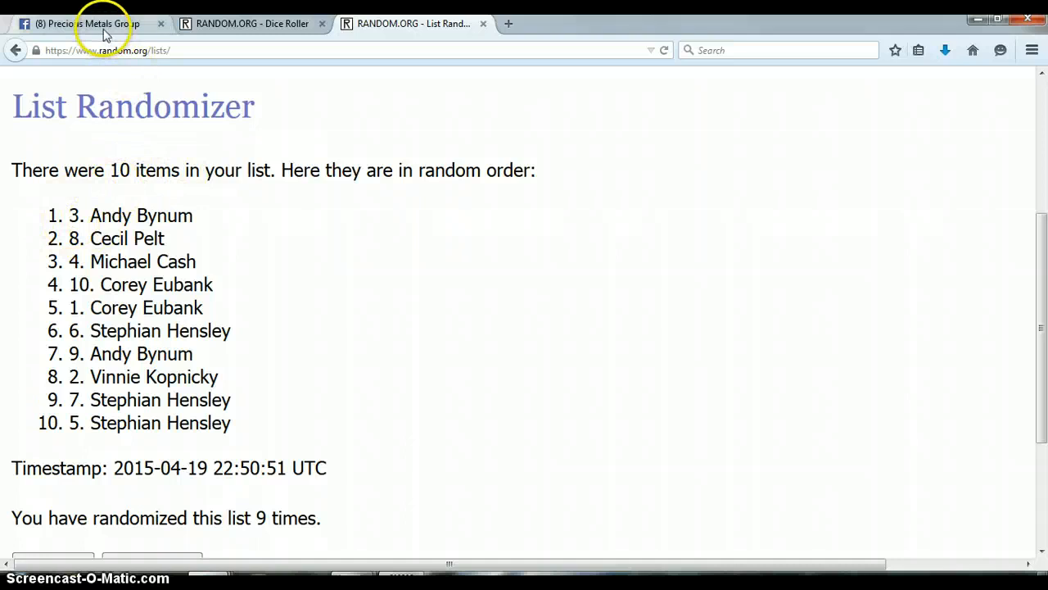
Post the DONE comment in the group thread and like the two newest comments
left_click(82, 23)
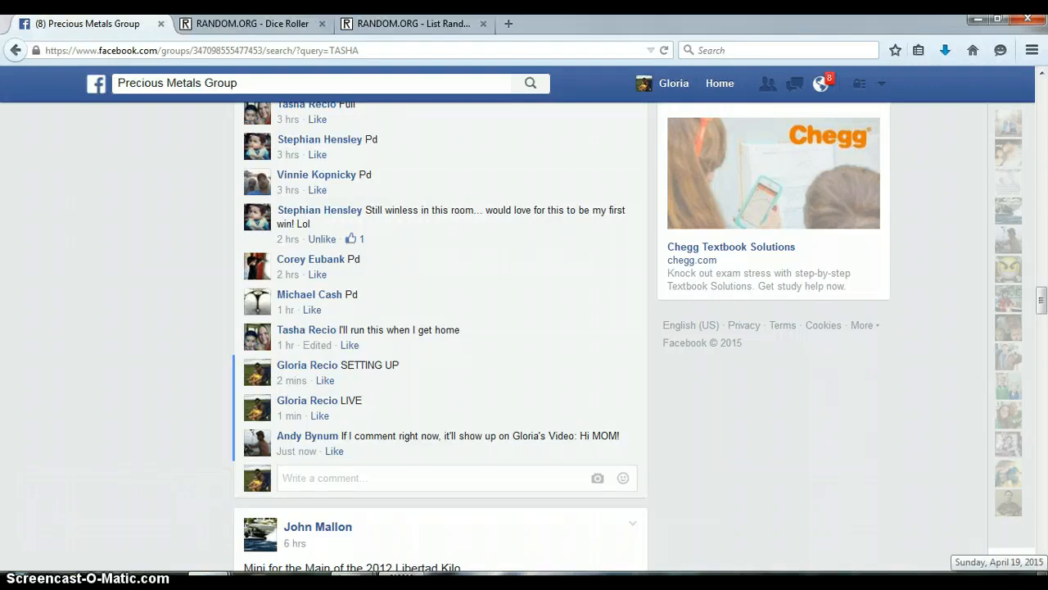
left_click(998, 561)
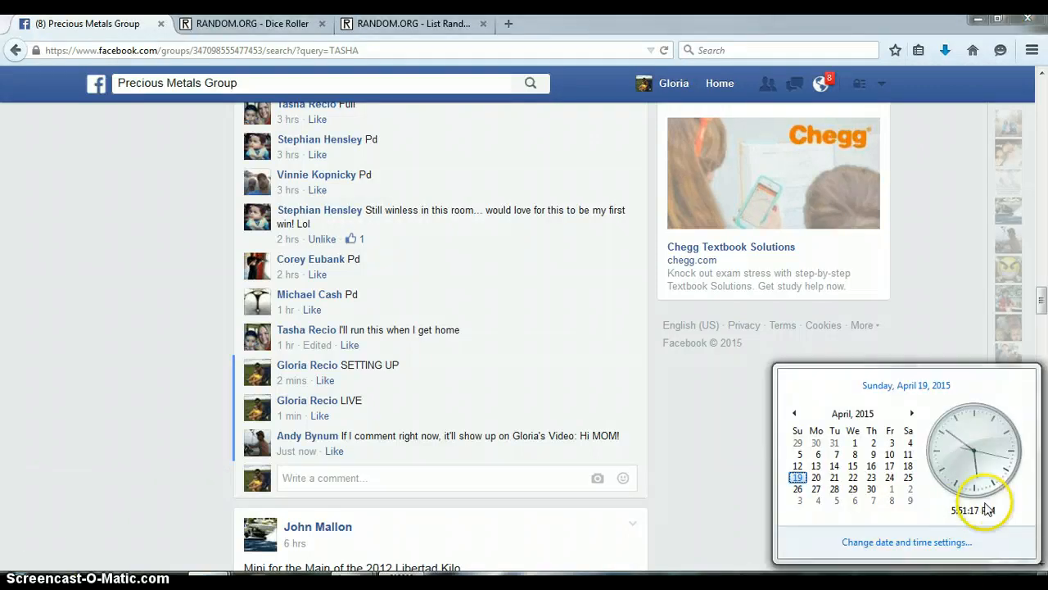
mouse_move(554, 408)
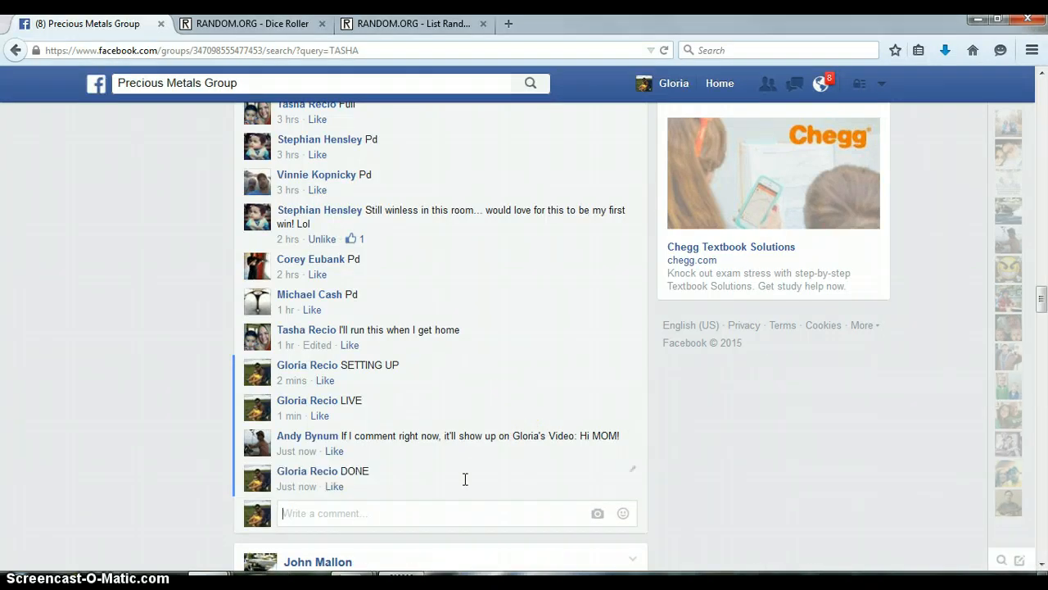
scroll("down", 3)
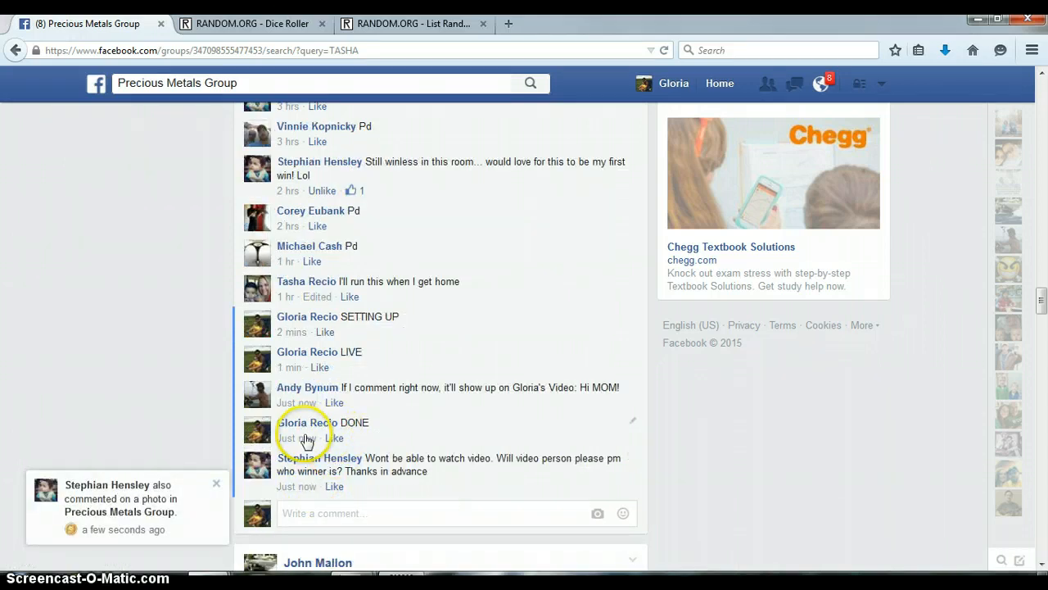
mouse_move(296, 439)
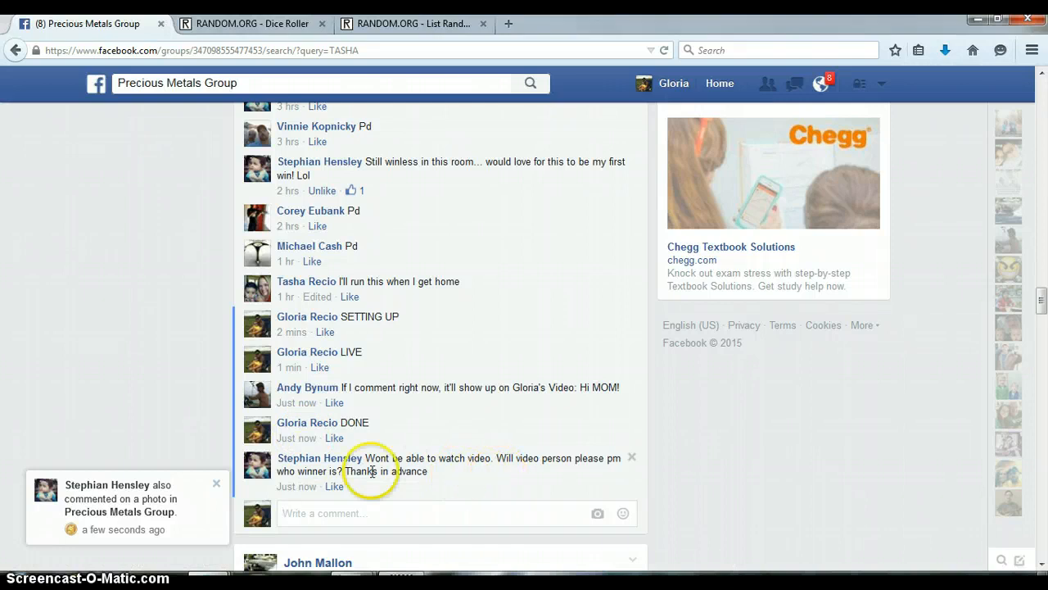
left_click(334, 485)
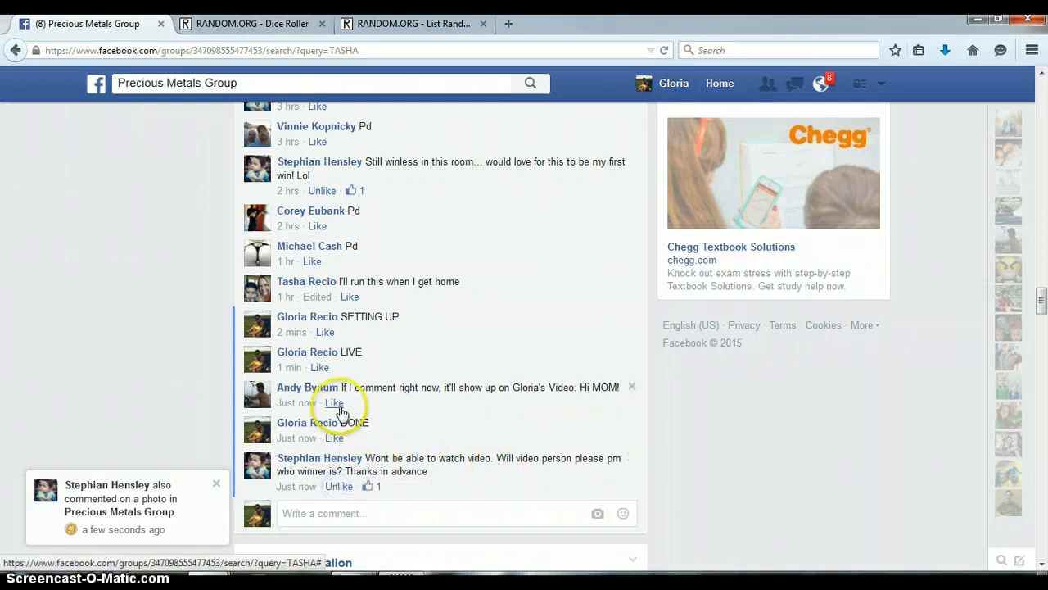
left_click(334, 403)
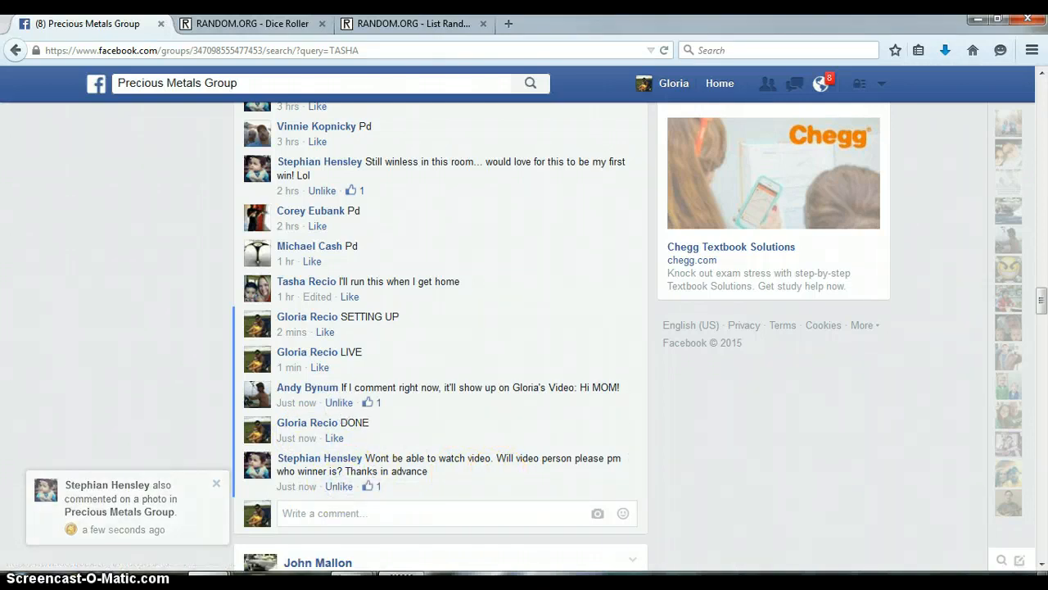